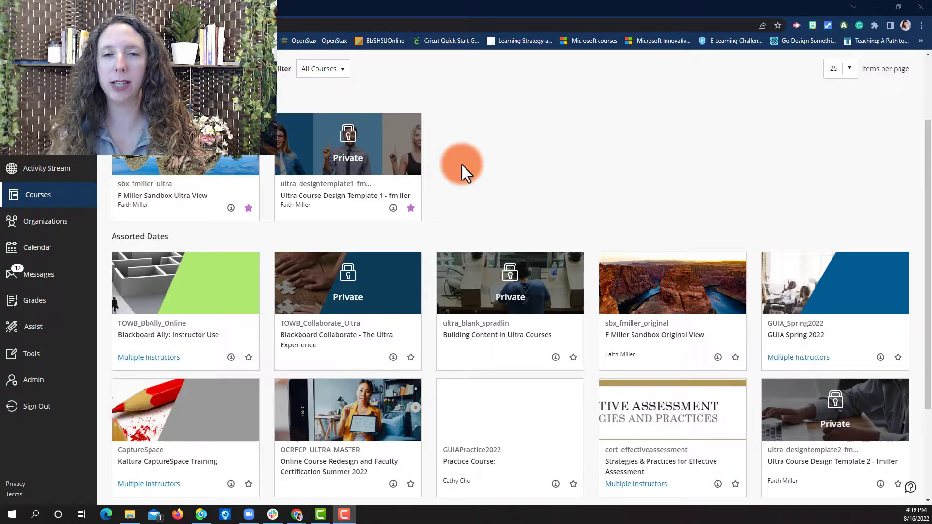
mouse_move(163, 192)
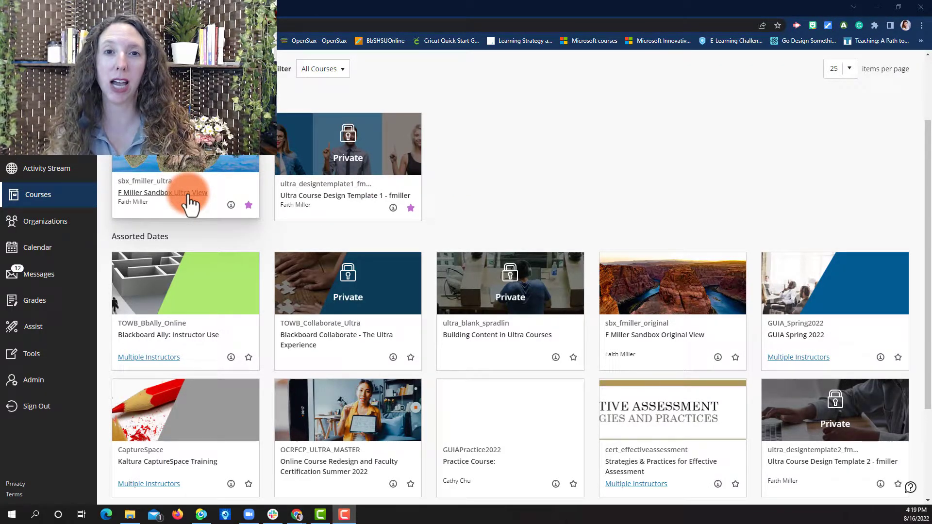
Step: Open the F Miller Sandbox Ultra View course from the Courses page
left_click(162, 192)
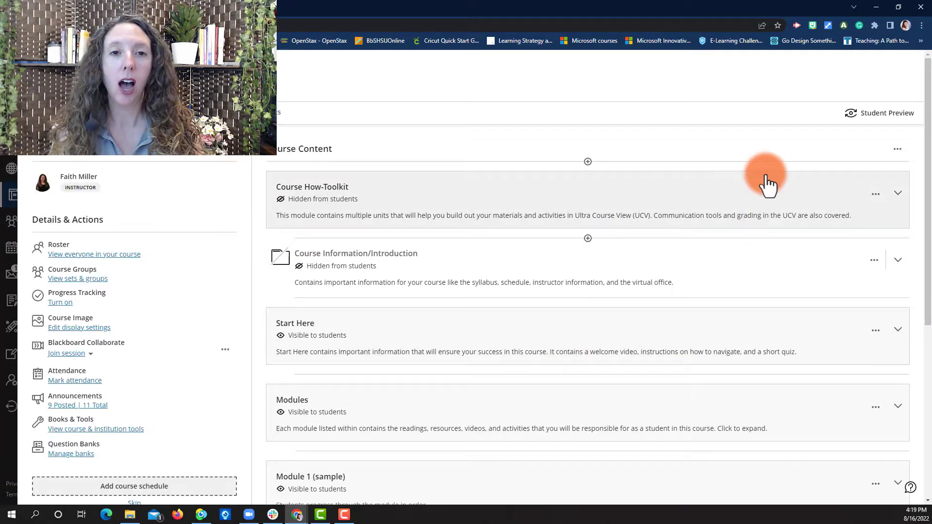
mouse_move(589, 166)
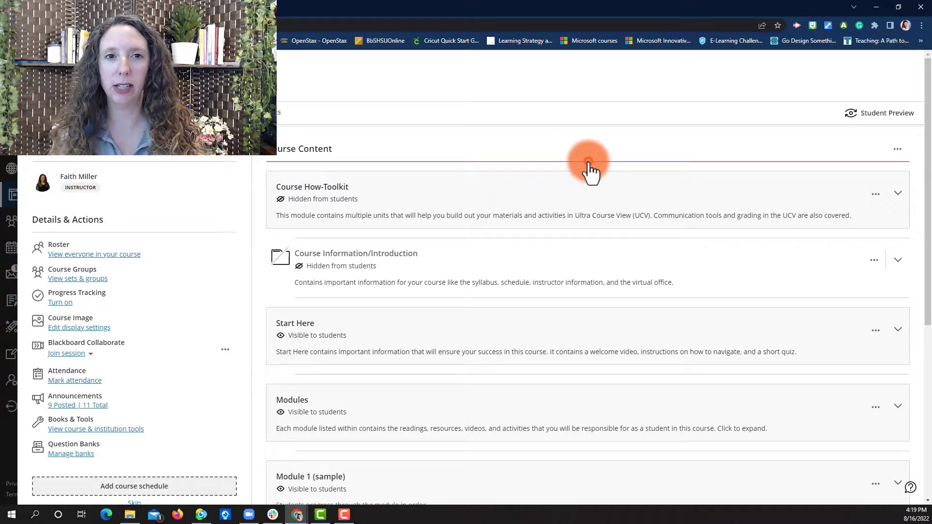
Step: Start Copy Content from the add menu at the top of Course Content
left_click(588, 165)
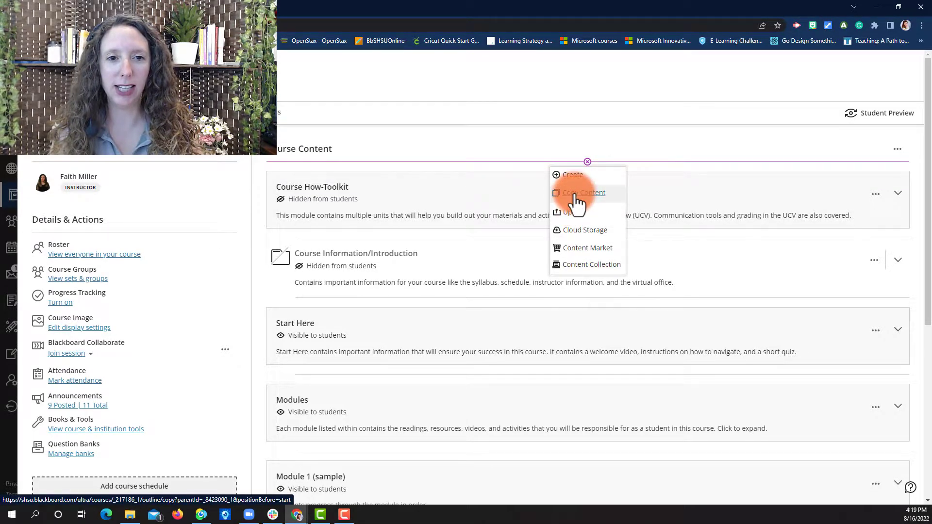
left_click(584, 192)
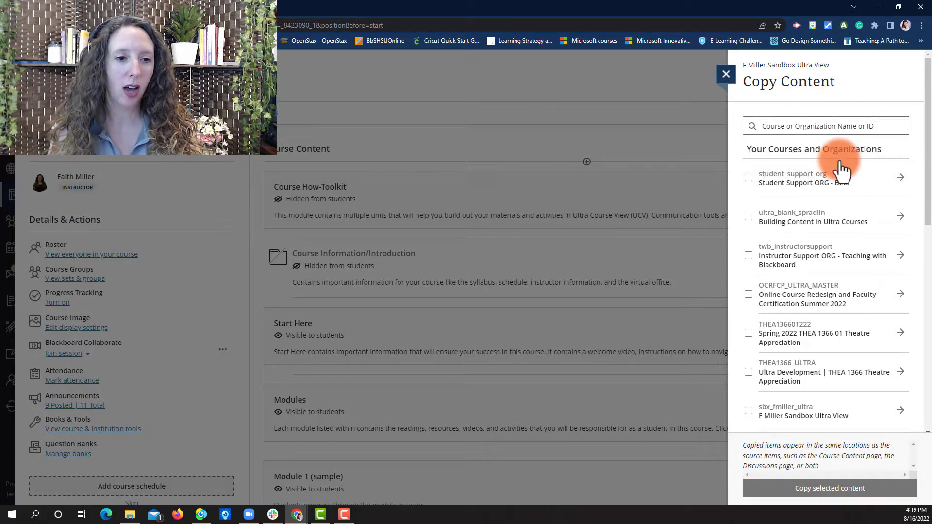
Step: Browse into Ultra Course Design Template 1 as the copy source
scroll("down", 3)
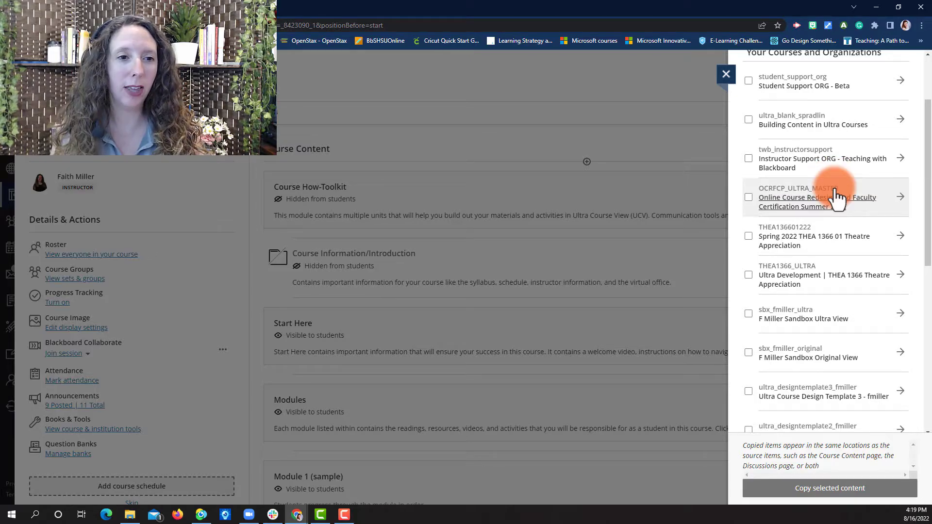
scroll("down", 3)
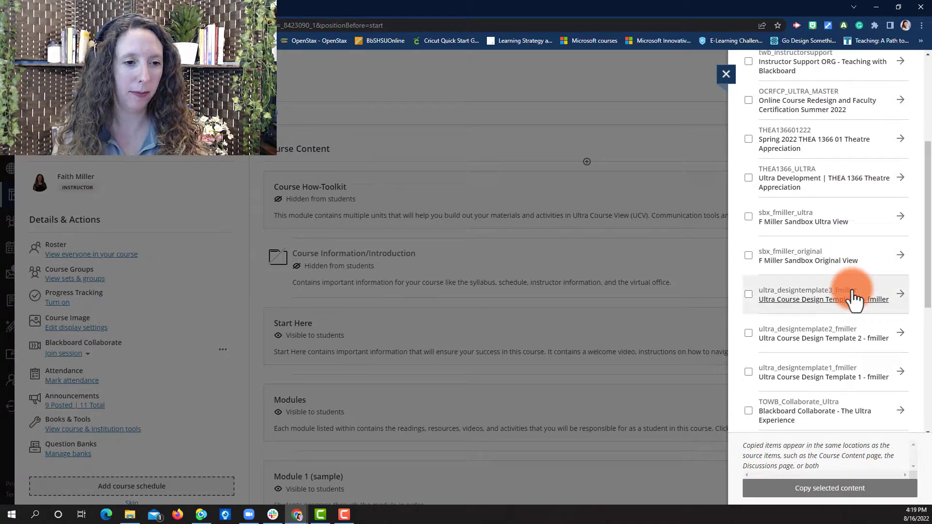
scroll("down", 3)
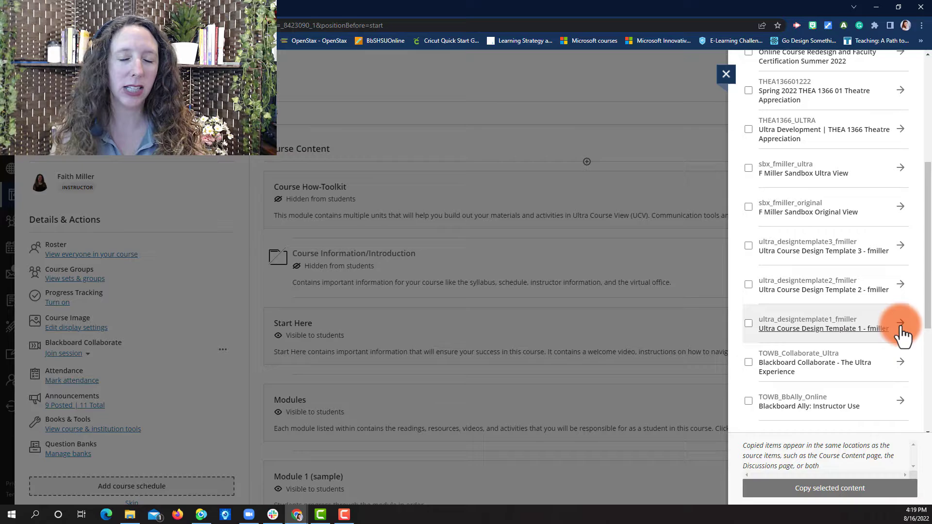
left_click(901, 327)
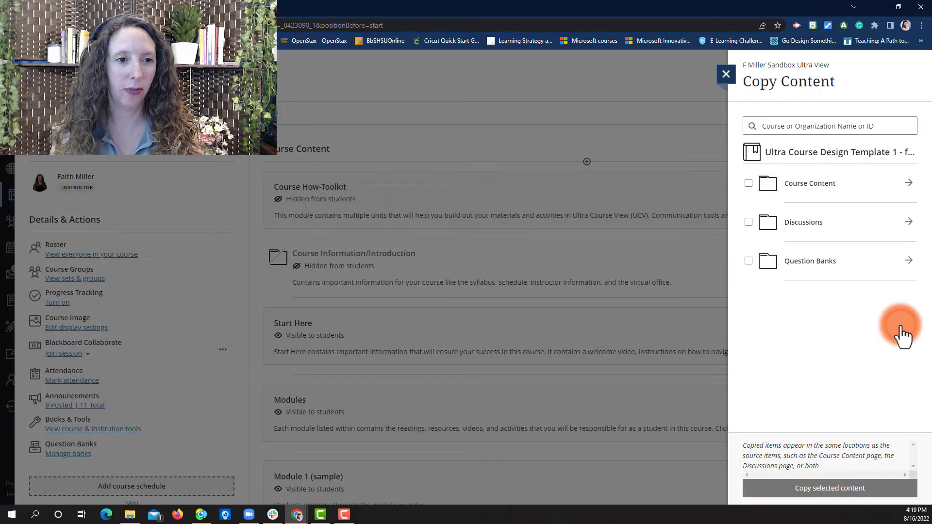
mouse_move(814, 264)
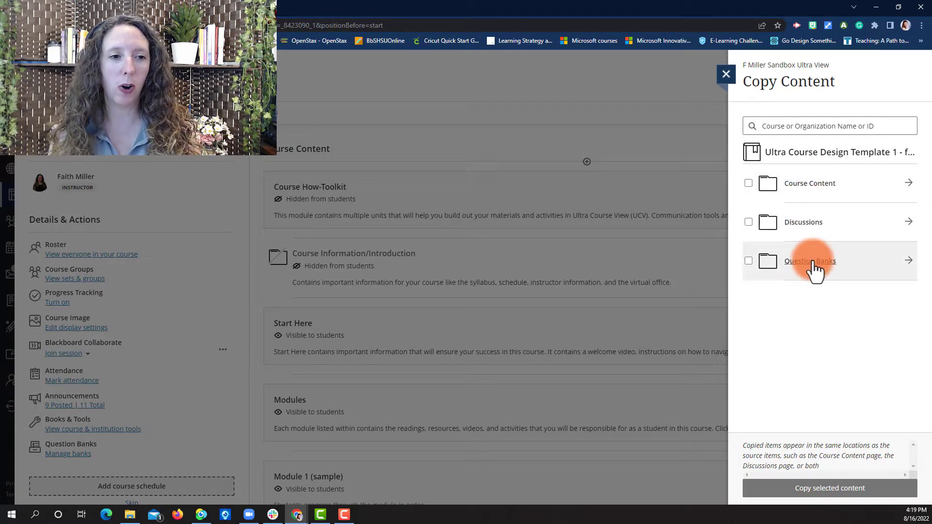
mouse_move(916, 271)
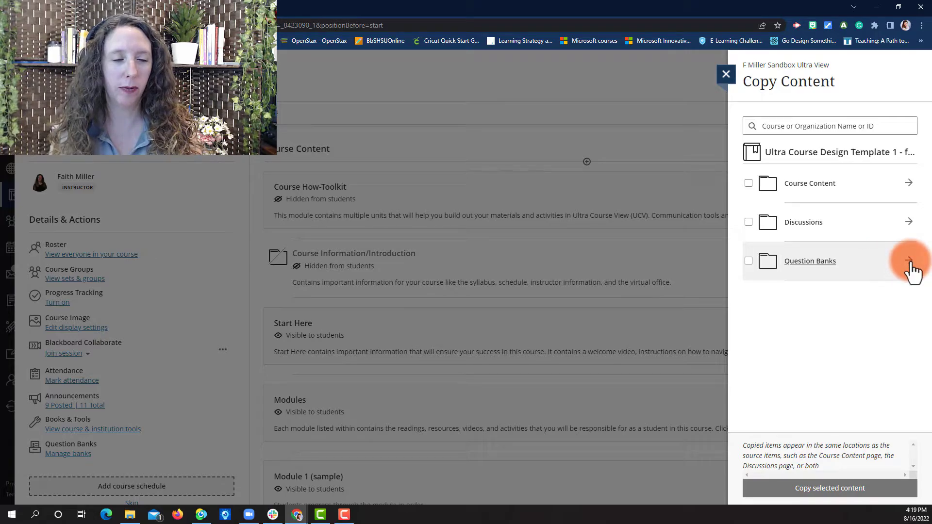
Step: Select the Body Systems and Periodic Table question banks and copy them into the sandbox
left_click(908, 260)
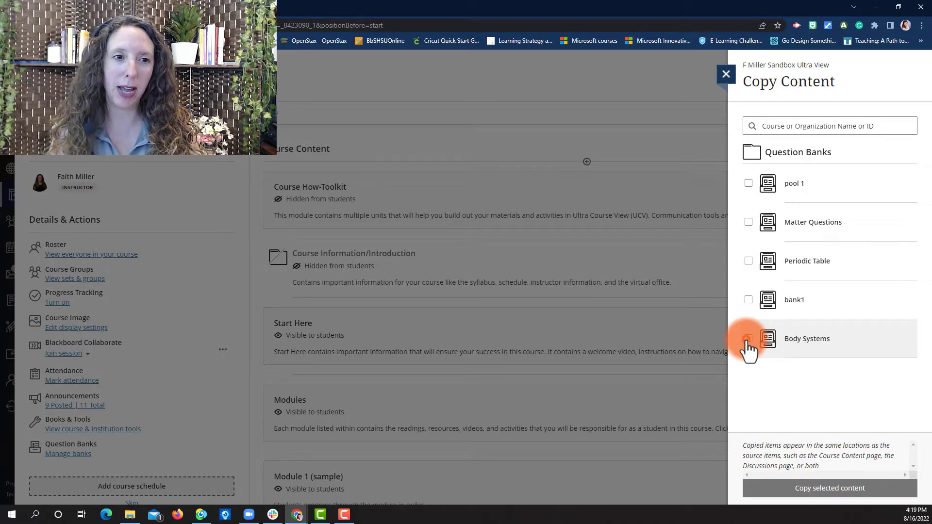
left_click(748, 338)
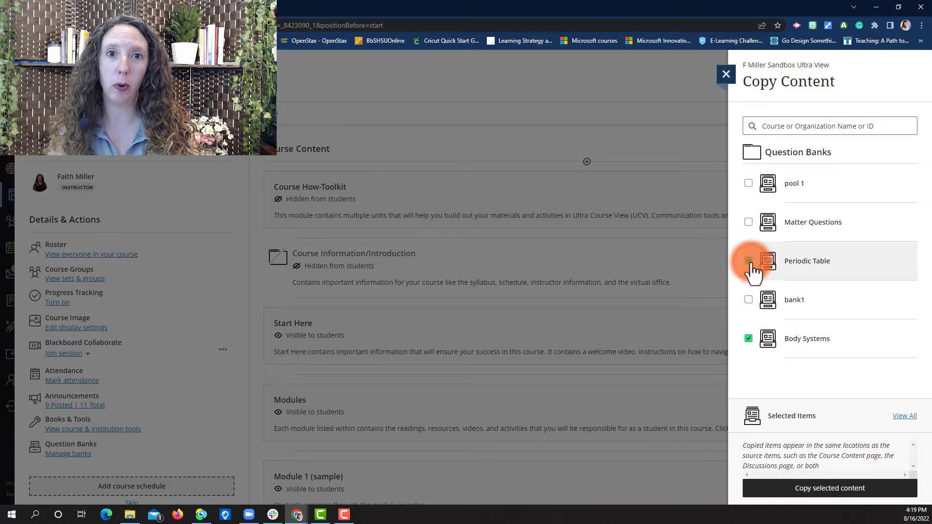
left_click(748, 260)
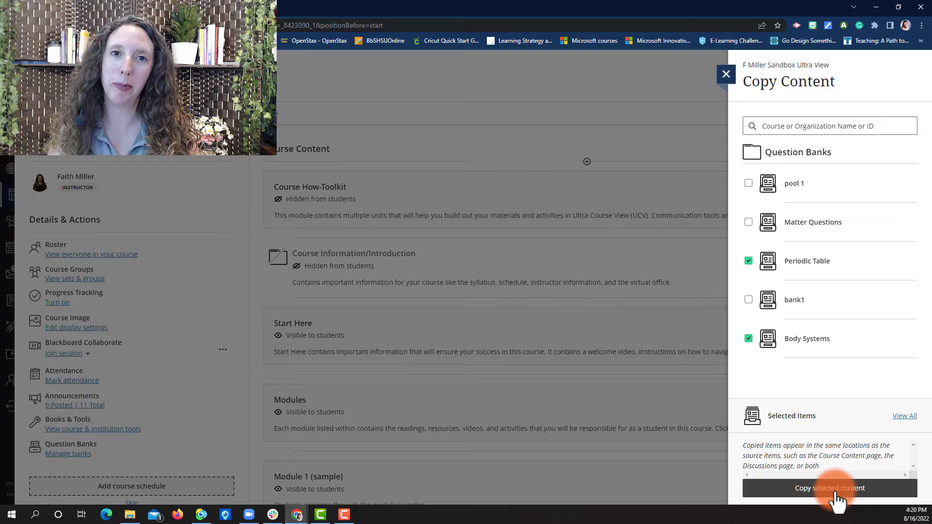
left_click(830, 488)
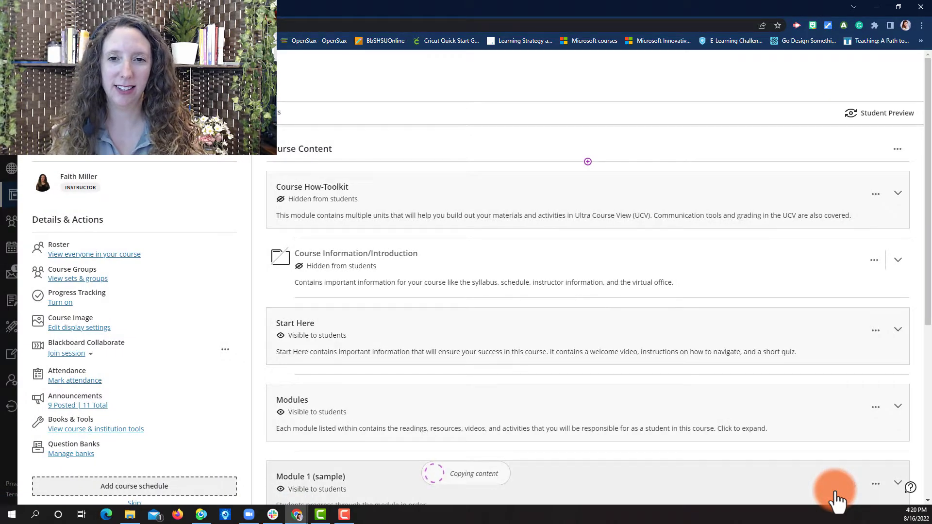
mouse_move(507, 473)
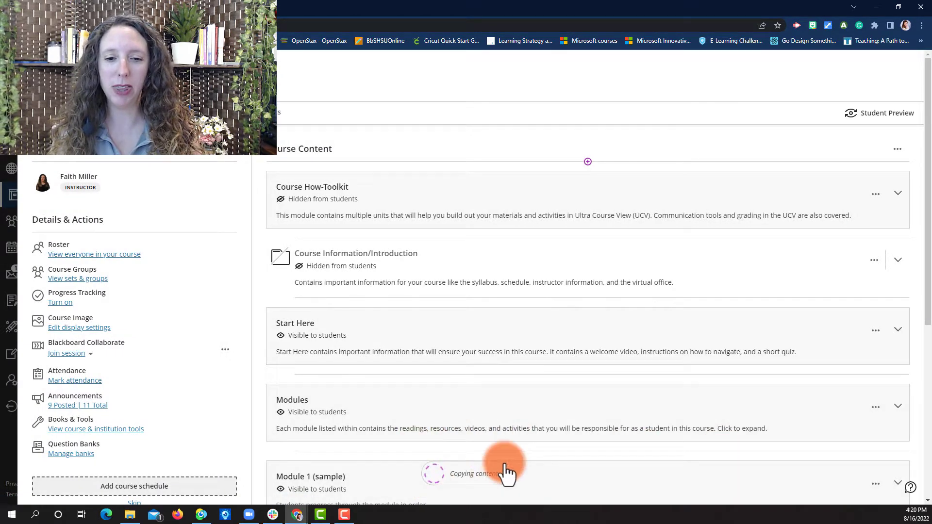